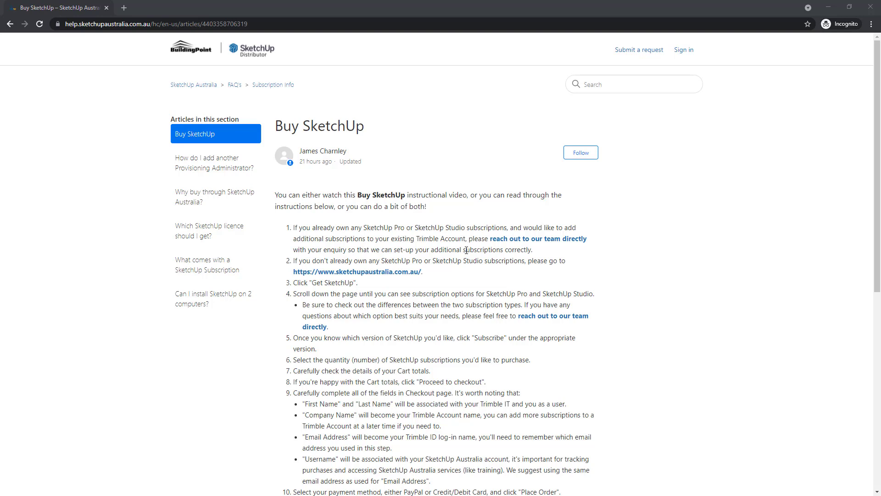
pyautogui.moveTo(537, 238)
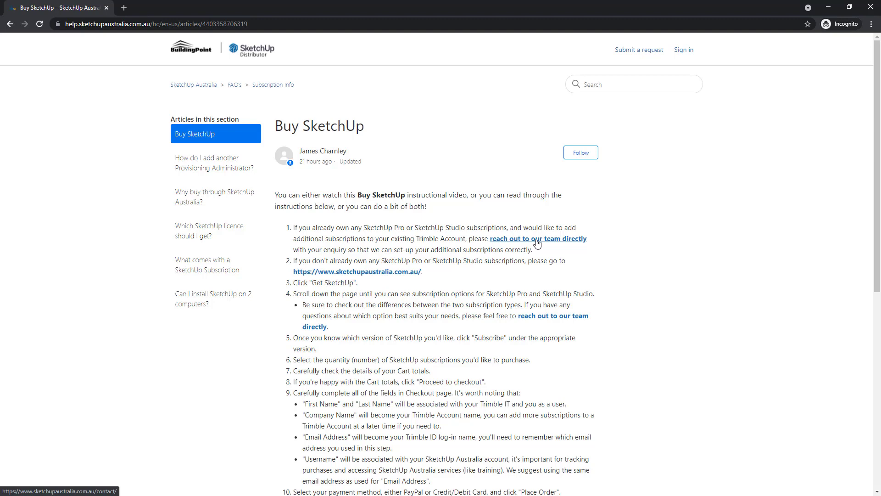
# - Open the sales team contact page, then the sketchupaustralia.com.au home page
pyautogui.click(538, 238)
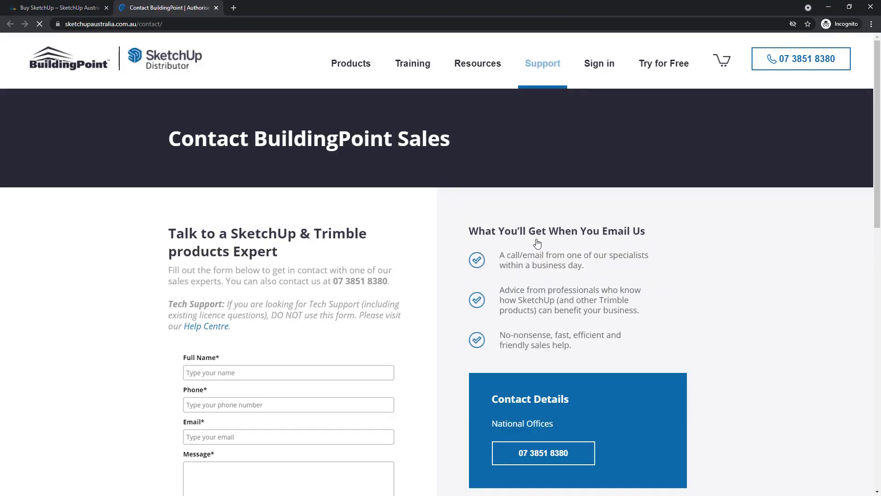
pyautogui.scroll(-3)
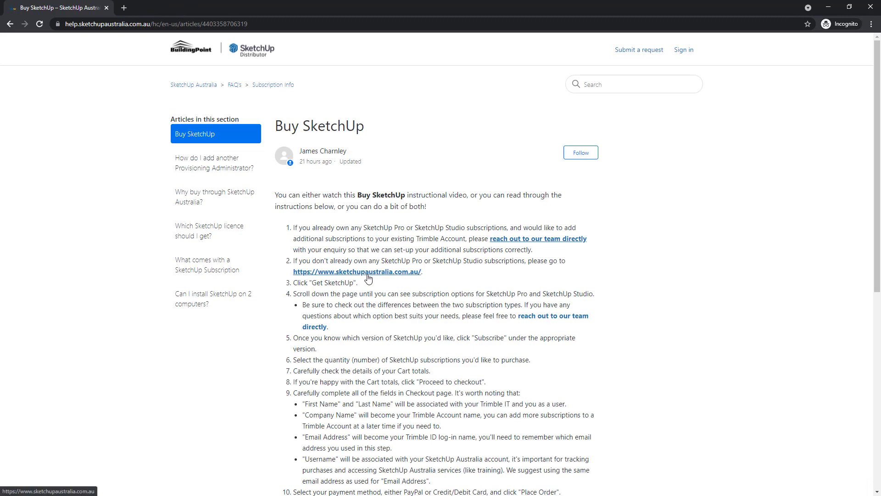
pyautogui.click(357, 271)
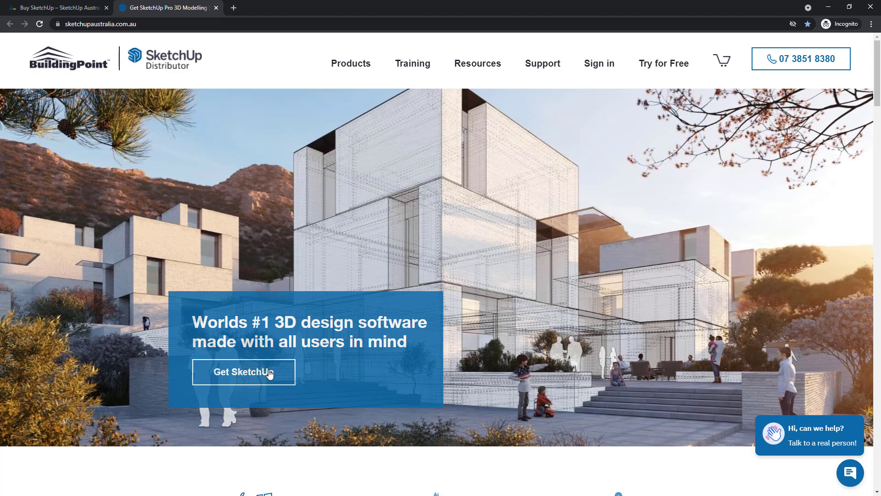
pyautogui.moveTo(244, 371)
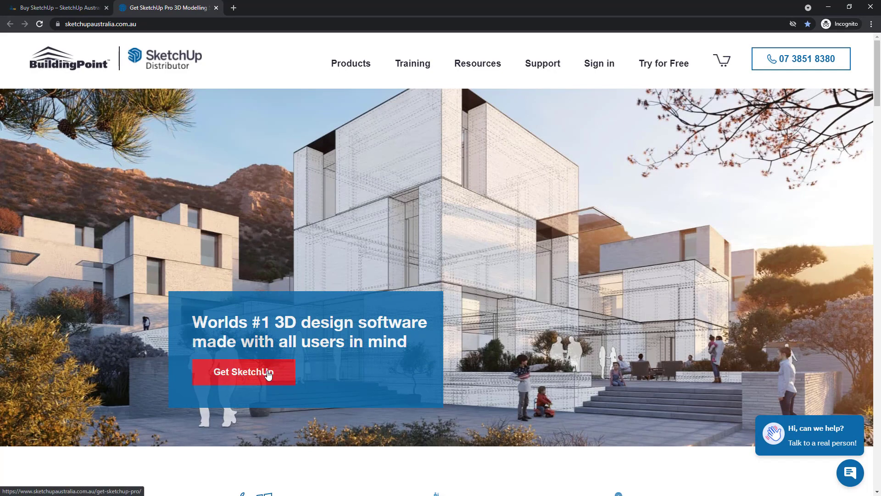
# - Go to Get SketchUp and scroll through the Pro versus Studio features table
pyautogui.click(244, 372)
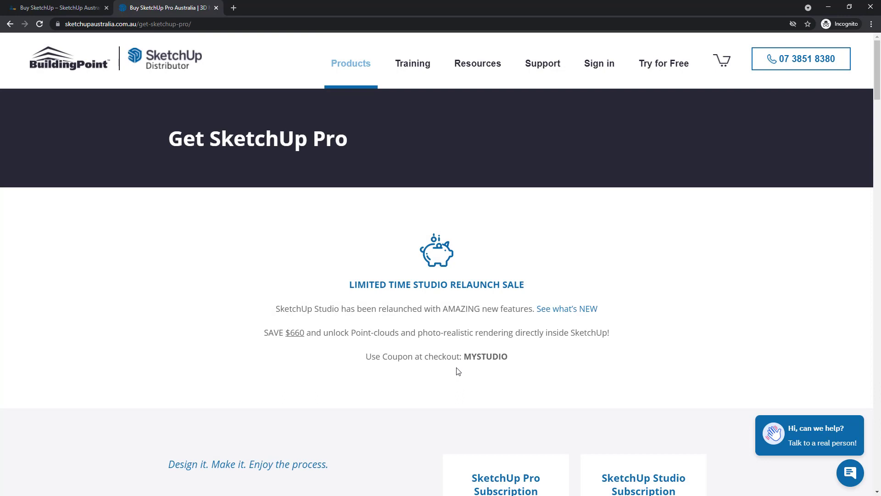
pyautogui.scroll(-3)
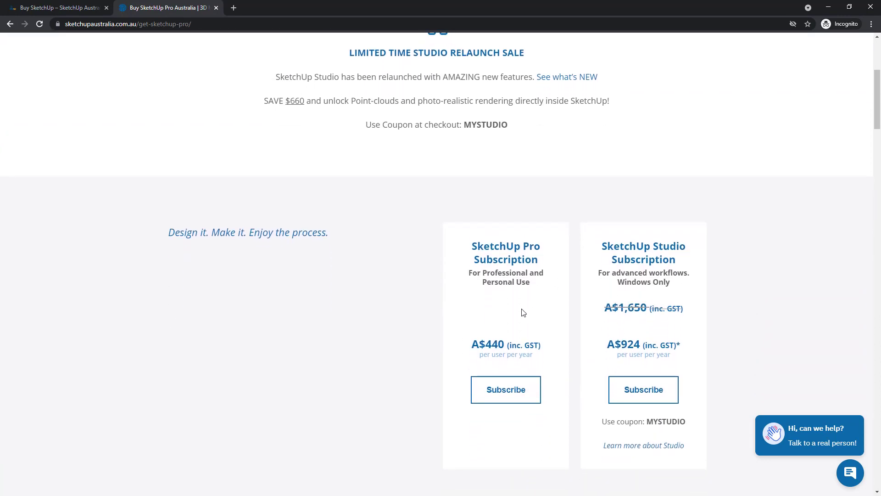
pyautogui.scroll(-3)
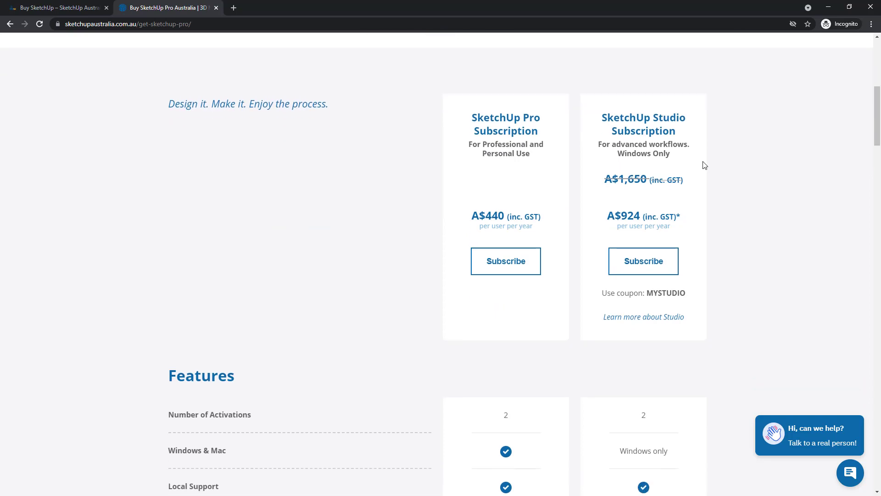
pyautogui.scroll(-3)
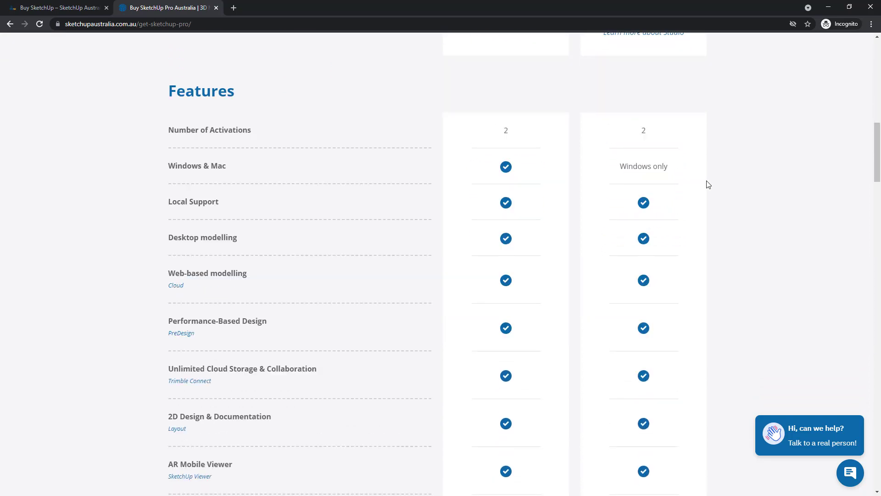
pyautogui.scroll(-3)
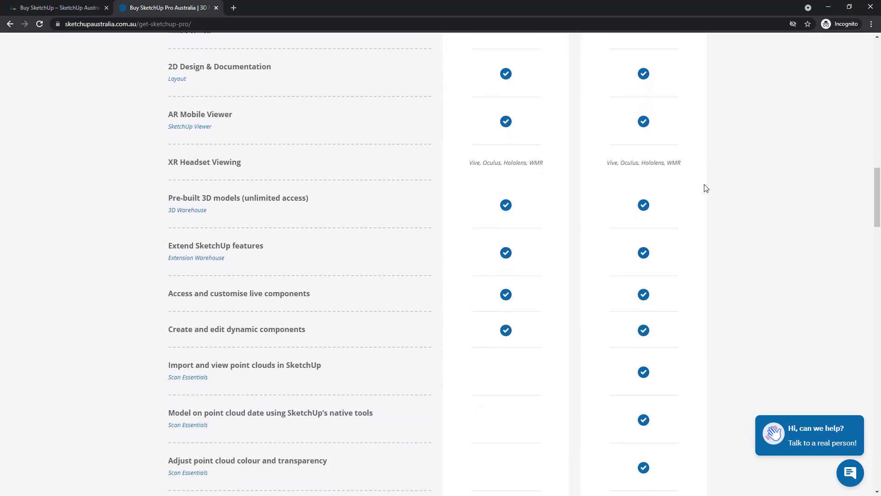
# - Open the sales contact page from the article, then subscribe to SketchUp Pro at A$440
pyautogui.click(56, 7)
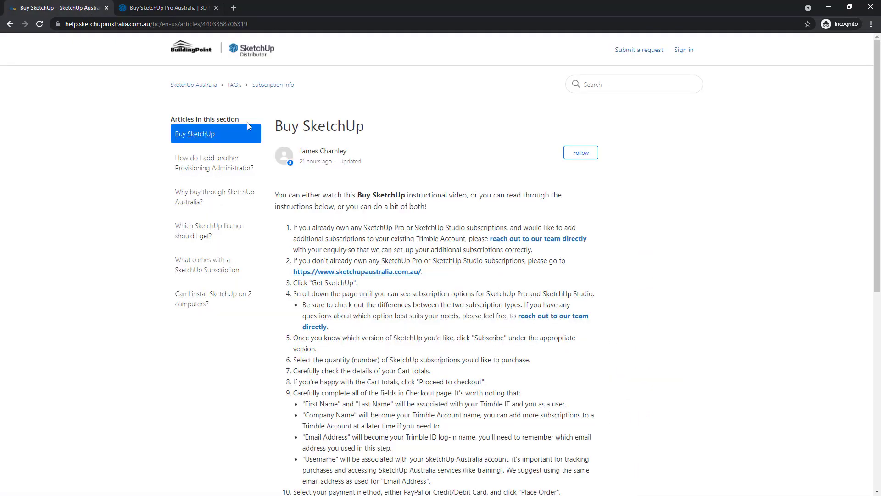
pyautogui.moveTo(546, 315)
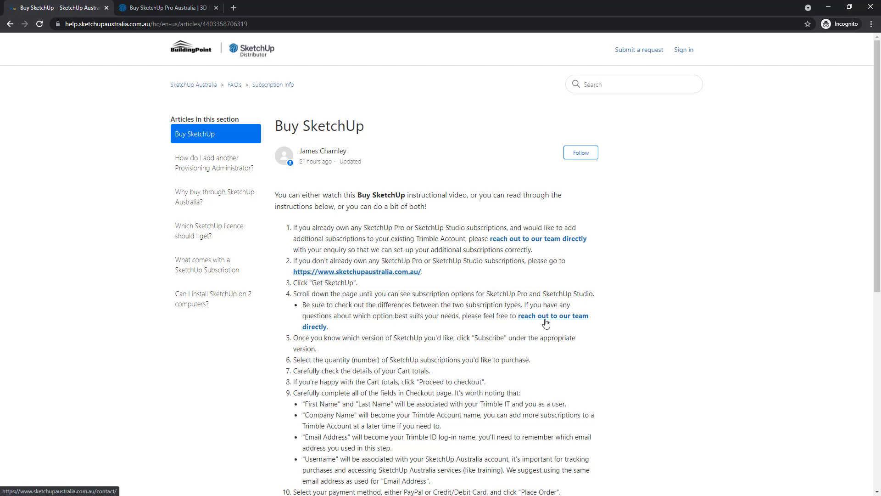
pyautogui.click(553, 315)
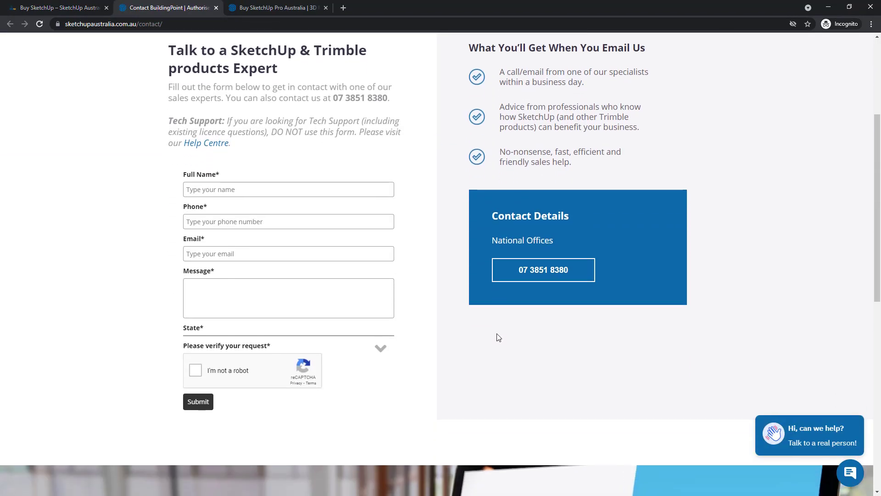
pyautogui.click(275, 8)
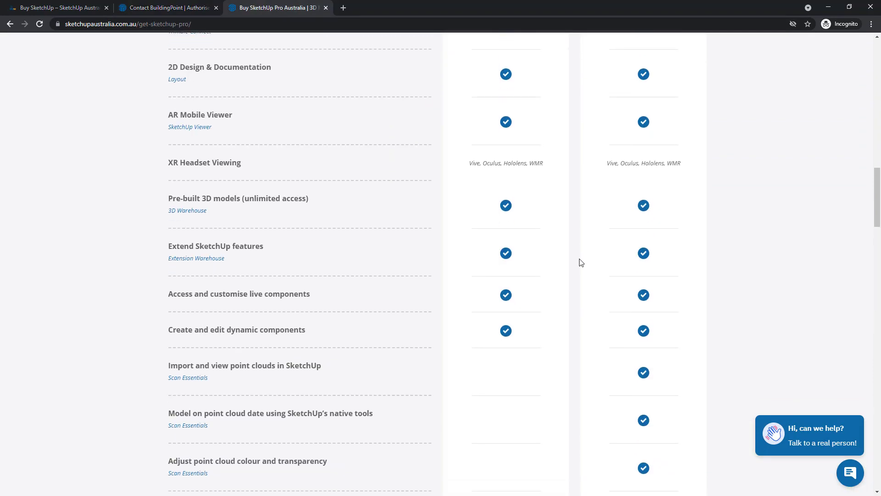
pyautogui.scroll(-3)
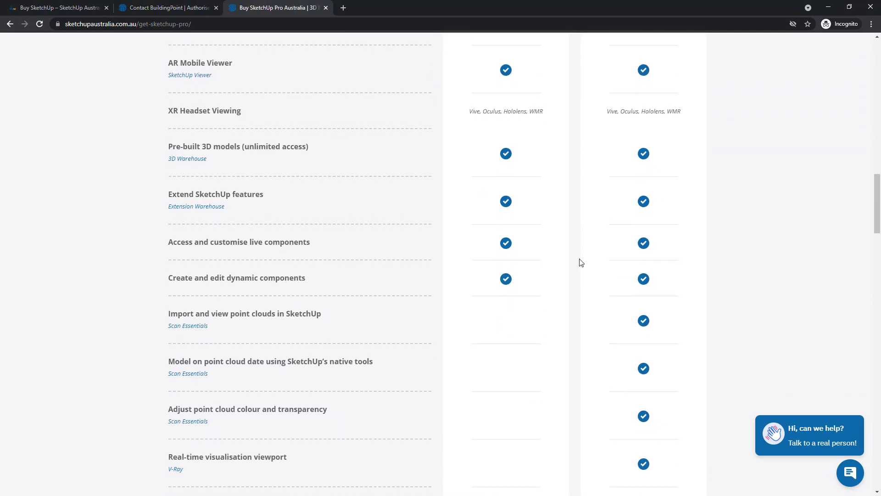
pyautogui.scroll(3)
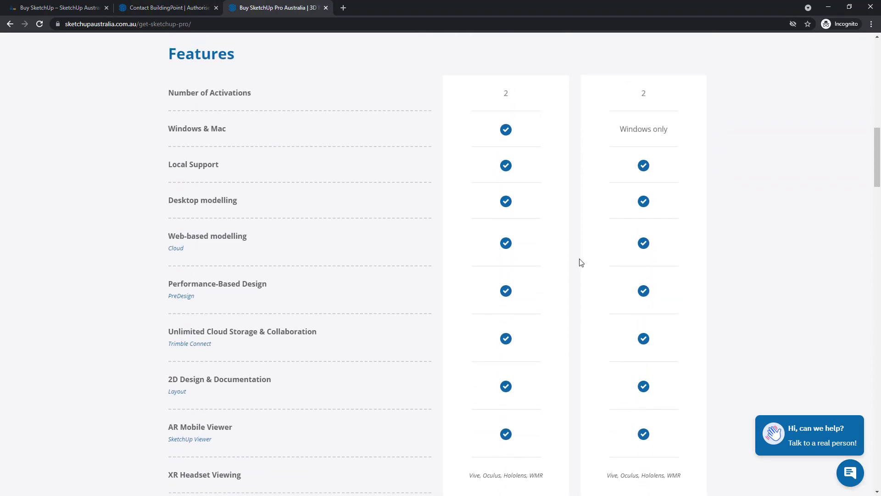
pyautogui.scroll(3)
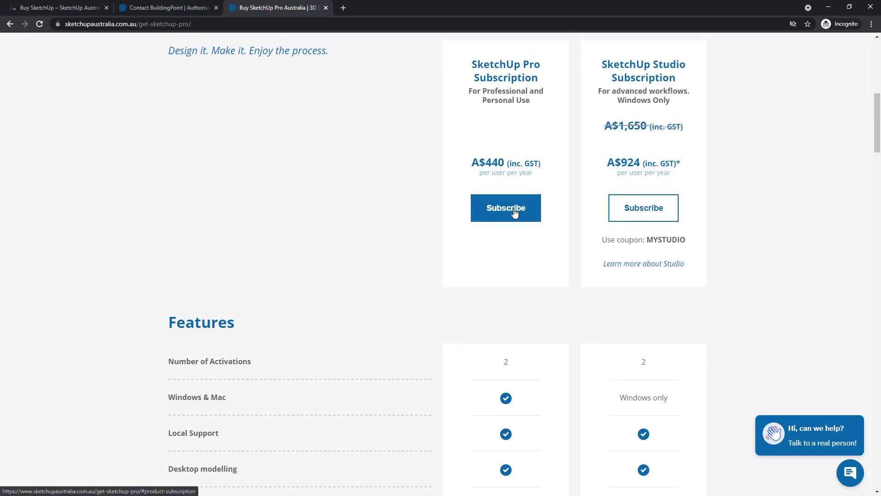
pyautogui.moveTo(643, 208)
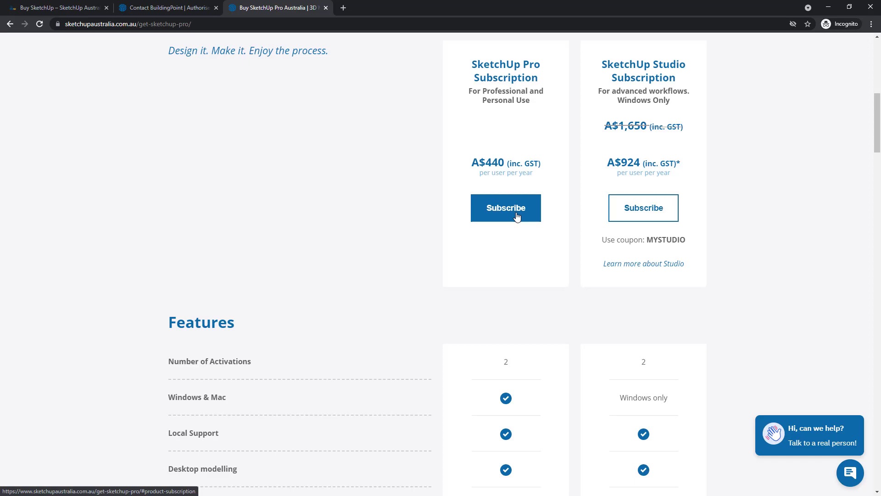
pyautogui.click(505, 208)
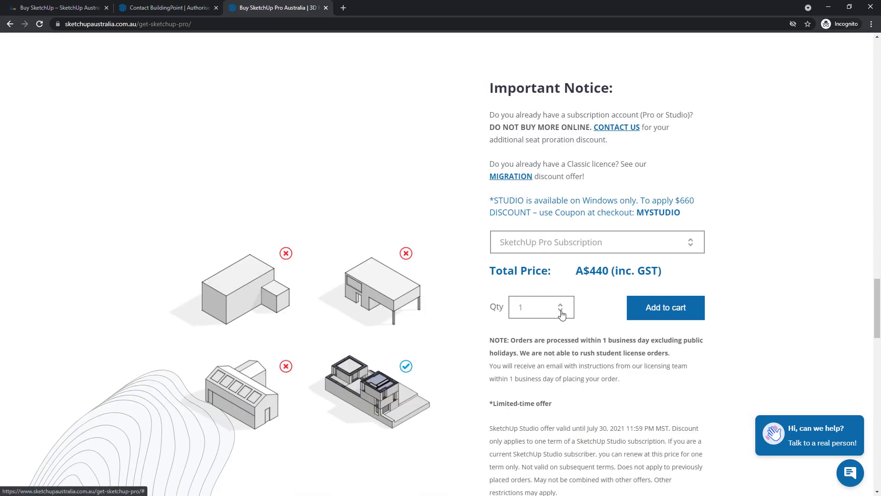
# - Add two SketchUp Pro Annual Subscriptions ($880) to the cart and view suggested products
pyautogui.click(569, 303)
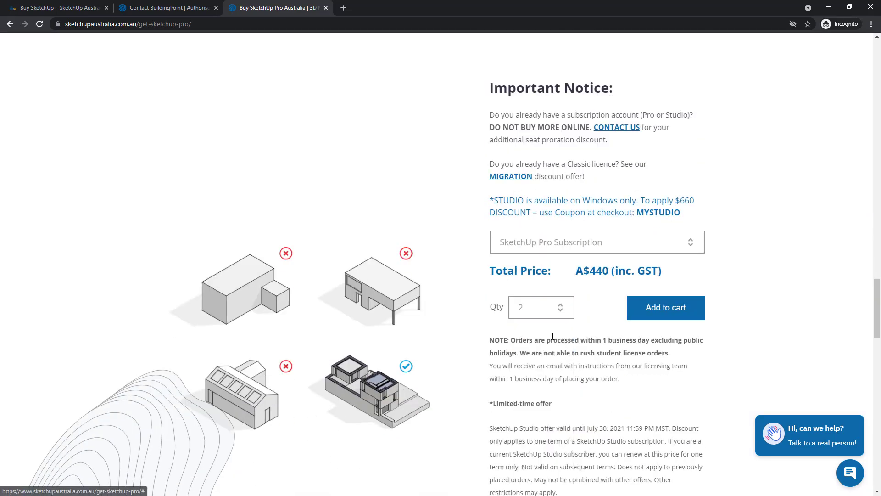
pyautogui.moveTo(711, 314)
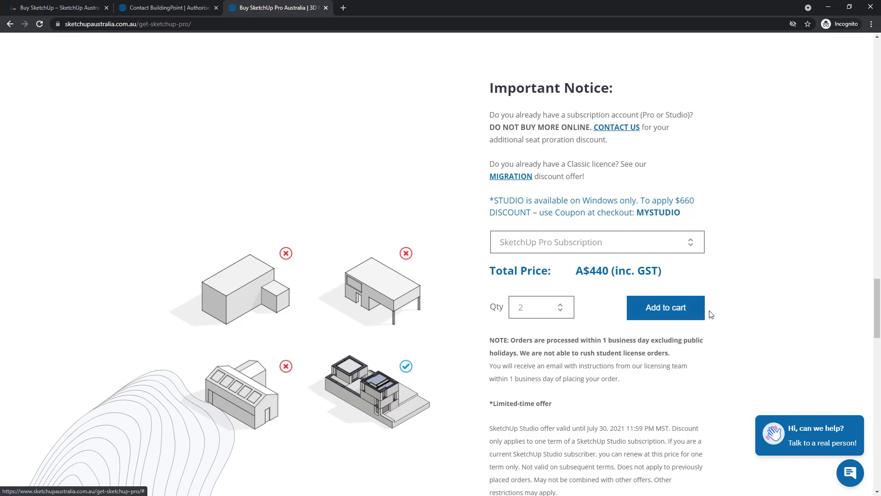
pyautogui.click(666, 308)
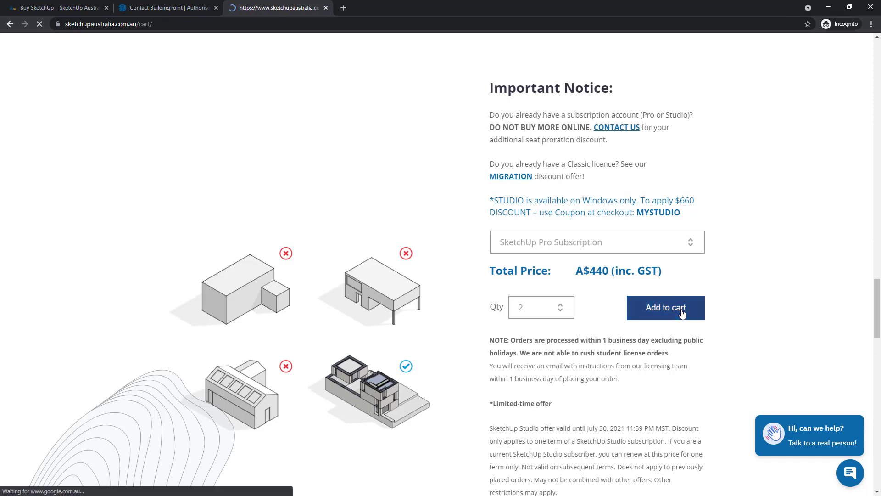
pyautogui.click(666, 307)
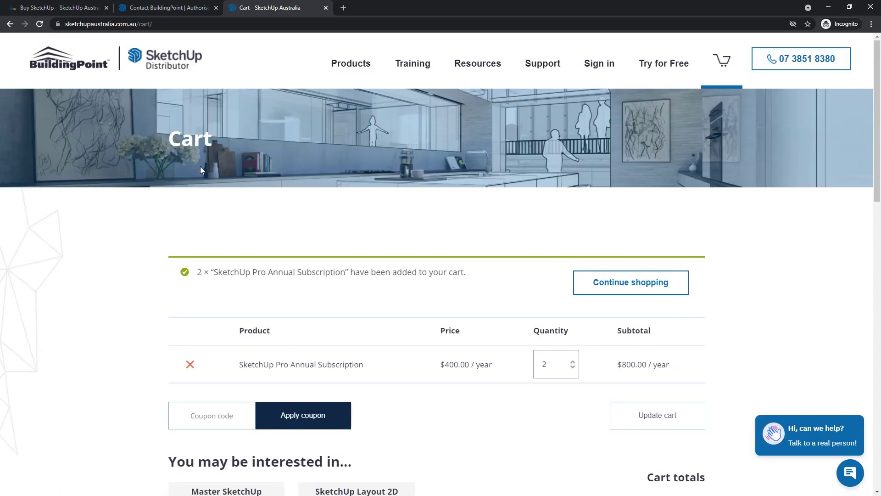
pyautogui.scroll(-3)
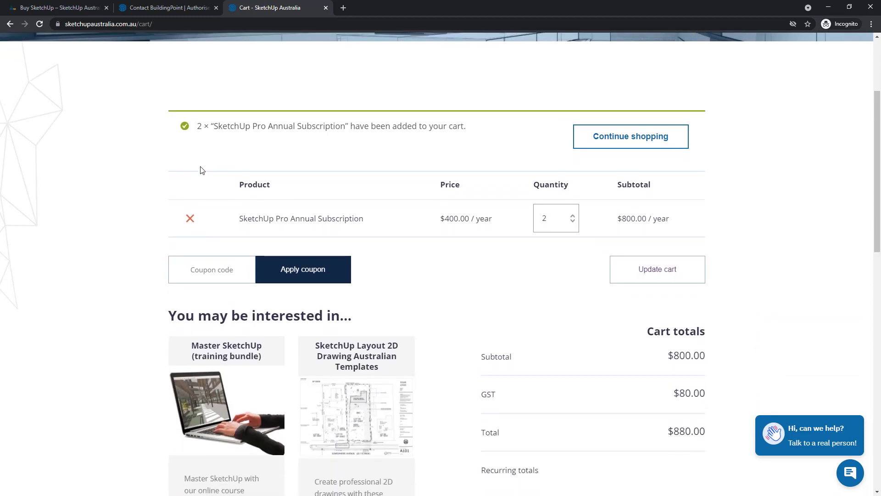
pyautogui.scroll(-3)
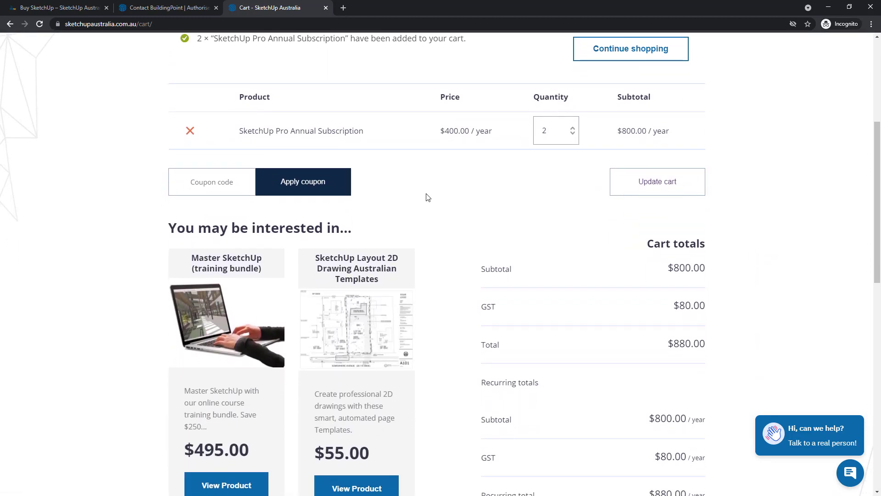
pyautogui.scroll(-3)
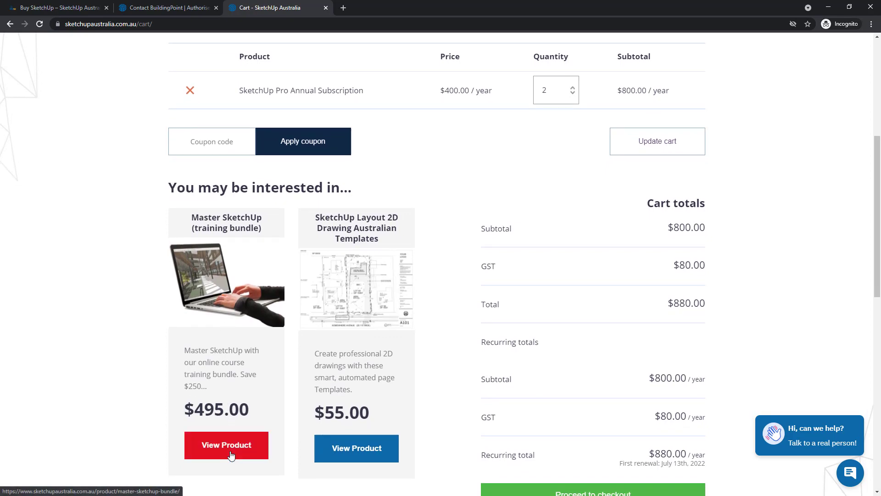
pyautogui.click(226, 445)
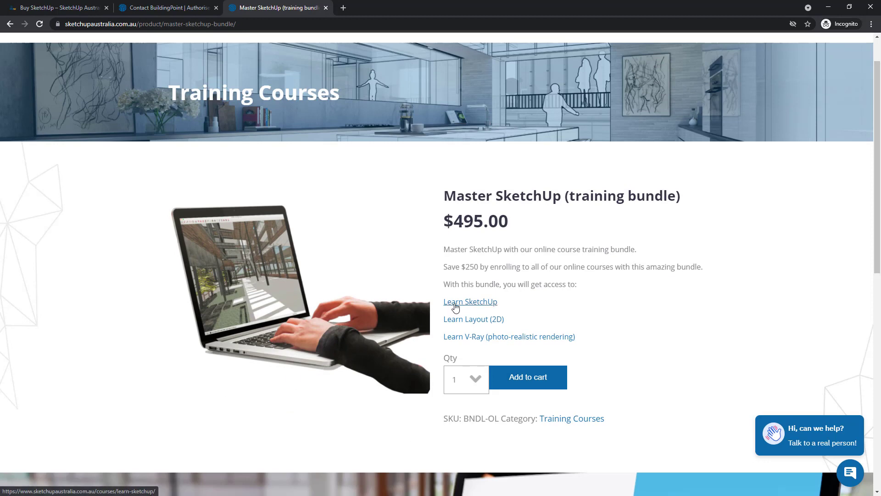
pyautogui.moveTo(464, 340)
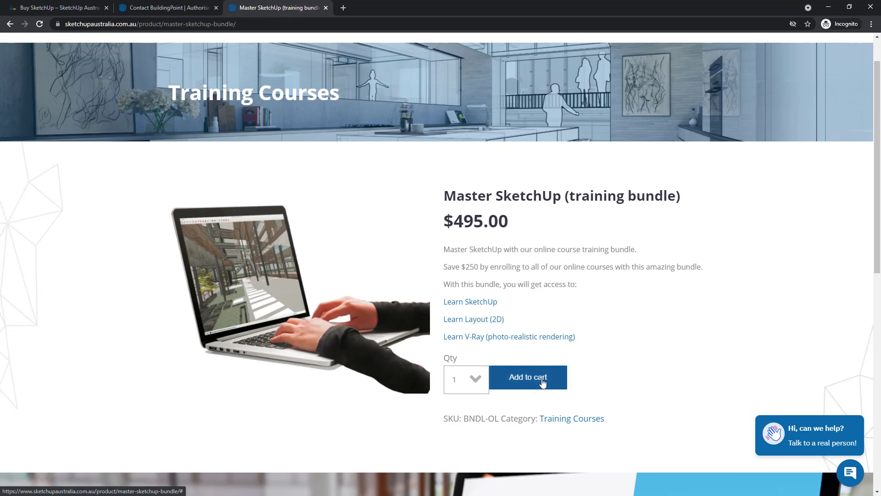
# - Add the $450 Master SketchUp training bundle to the cart
pyautogui.click(527, 377)
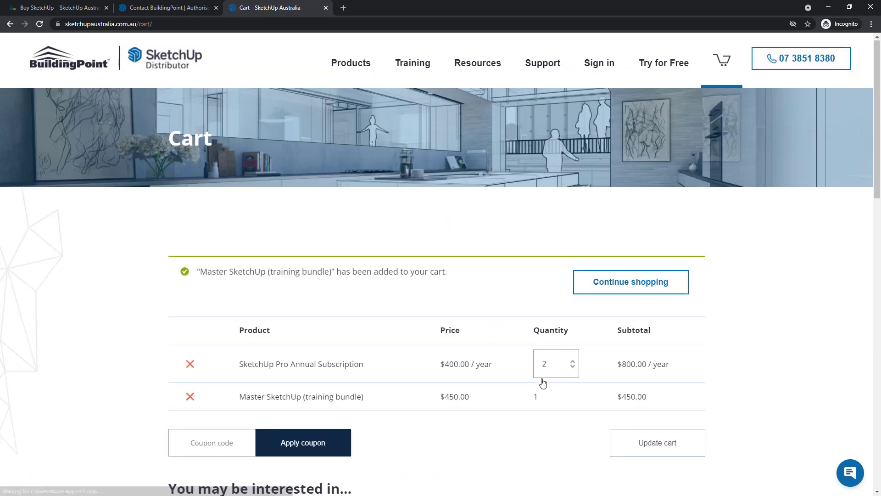
# - Review cart totals of $1,375.00 with $880.00 per year recurring, and proceed to checkout
pyautogui.scroll(-3)
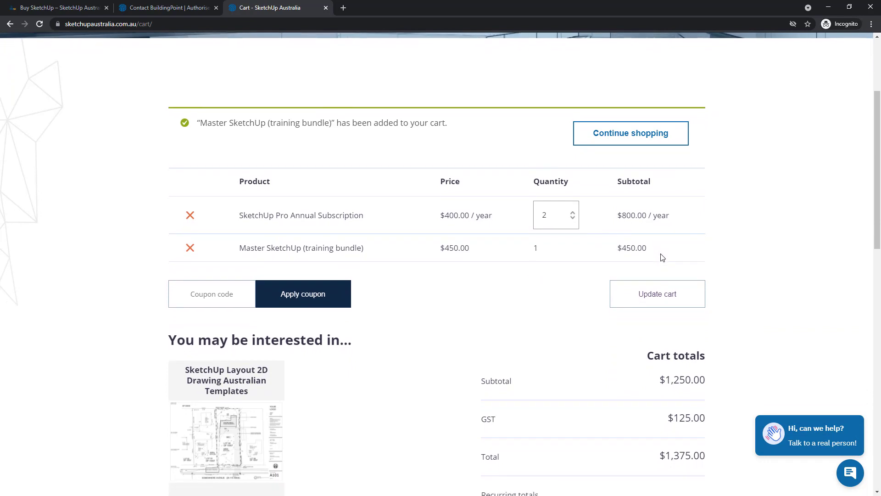
pyautogui.scroll(-3)
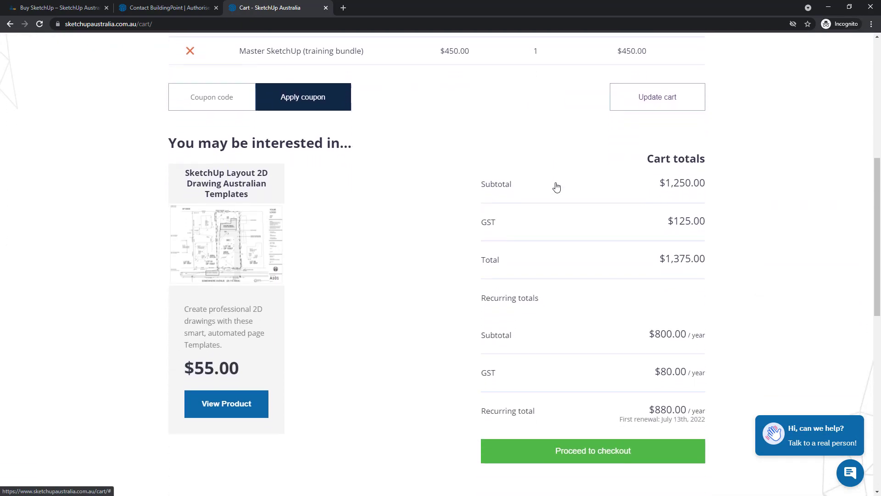
pyautogui.scroll(-3)
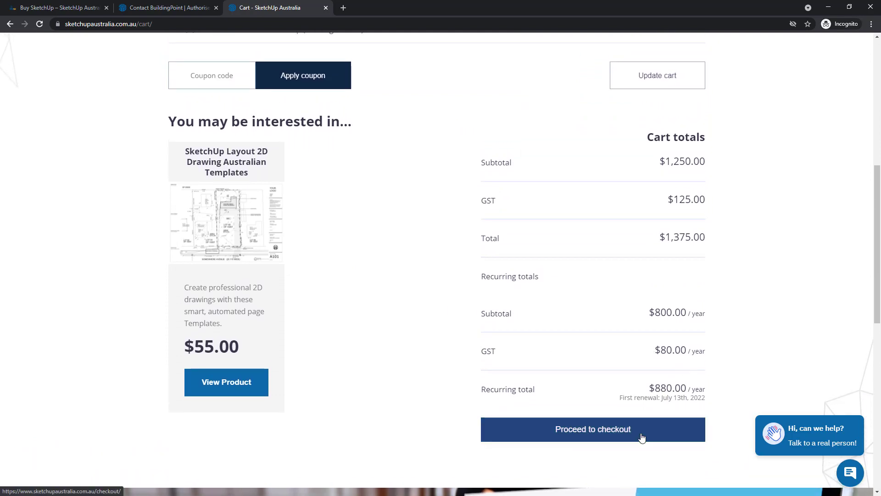
pyautogui.click(593, 429)
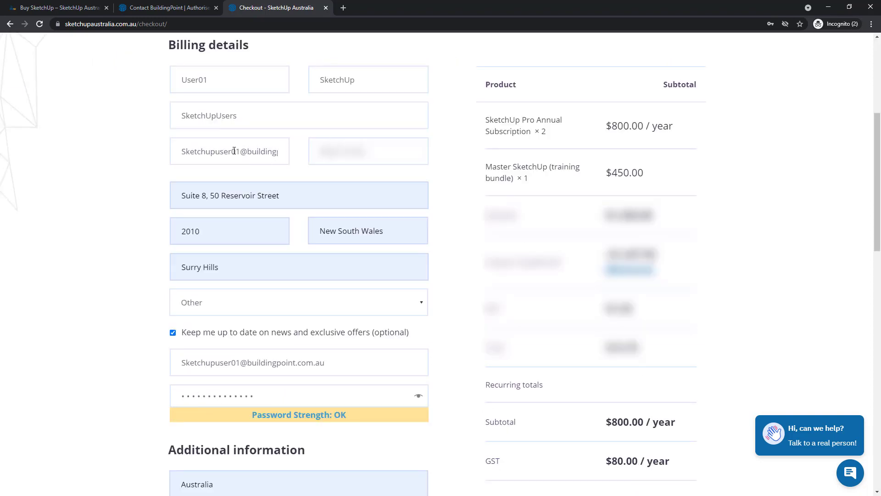
# - Read the Account Admin email note and finish the billing details and account password
pyautogui.click(230, 151)
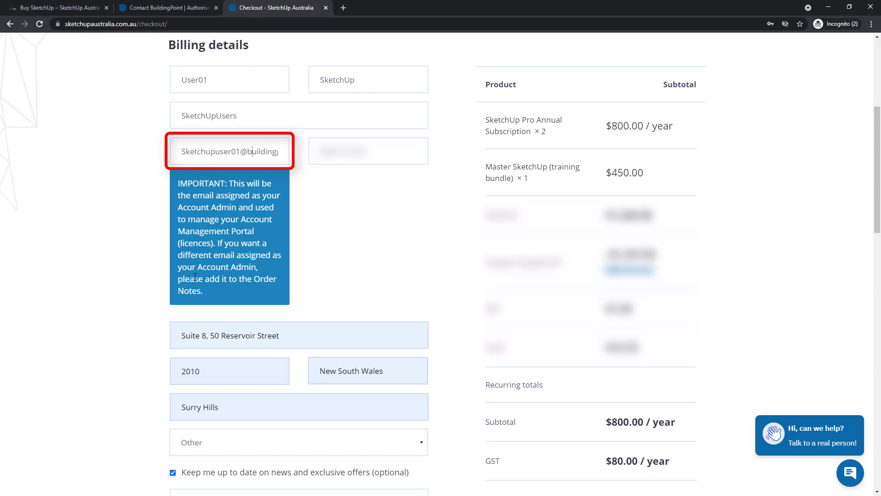
pyautogui.moveTo(338, 281)
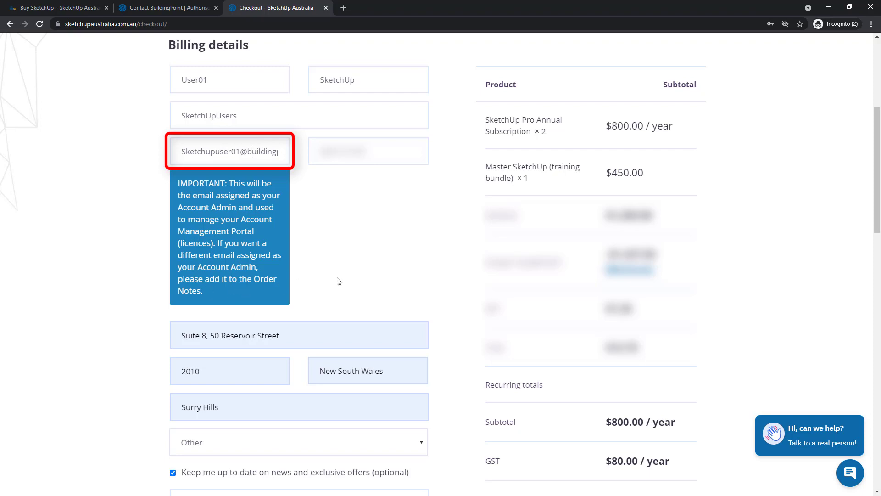
pyautogui.scroll(-3)
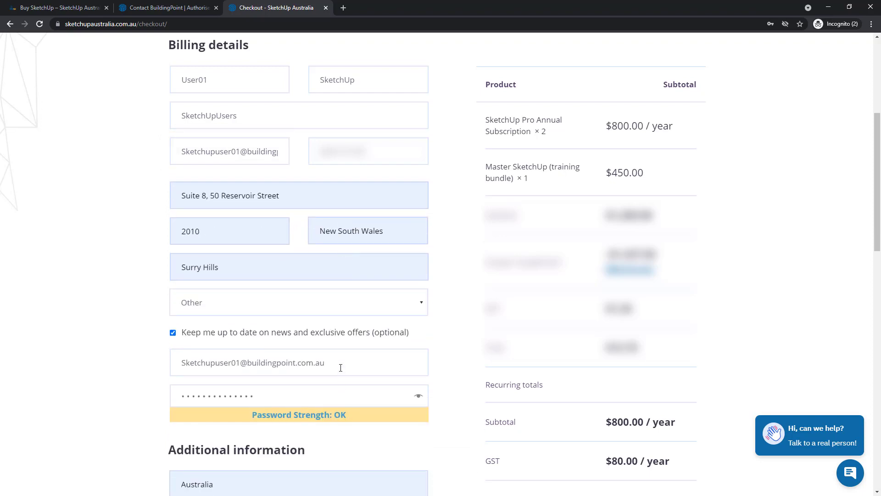
pyautogui.click(298, 362)
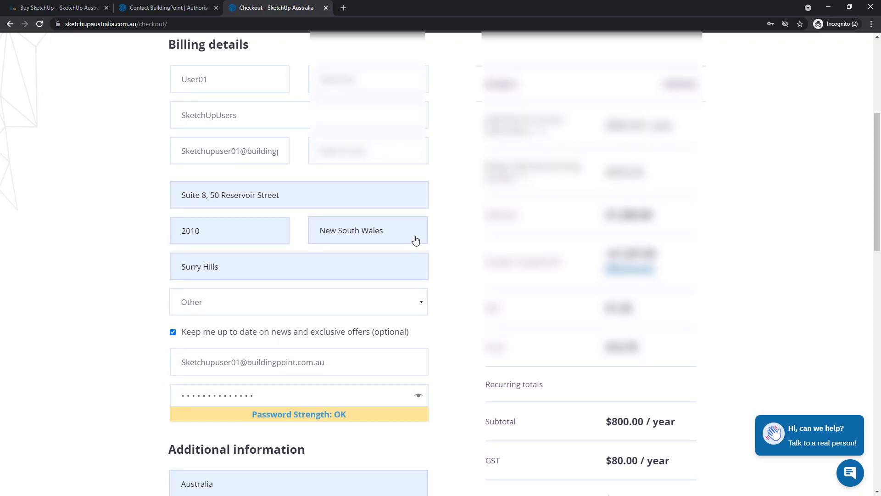
# - Place the order paying by credit/debit card and confirm the payment
pyautogui.scroll(-3)
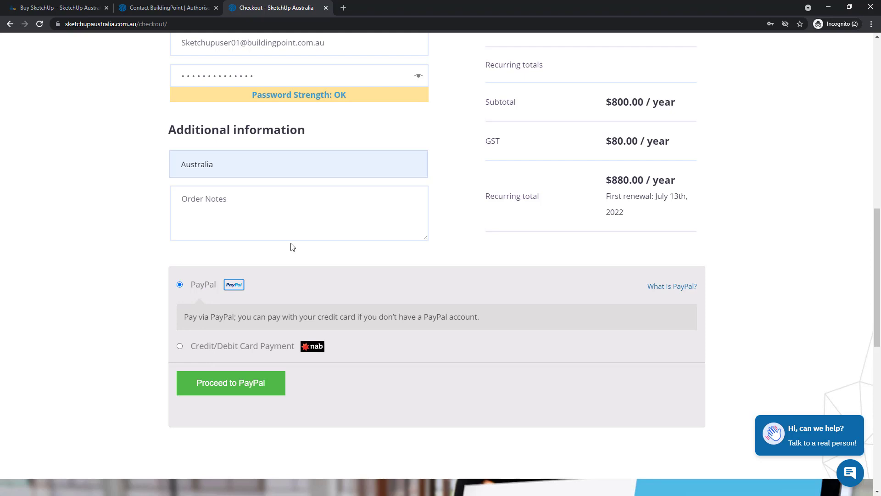
pyautogui.click(180, 345)
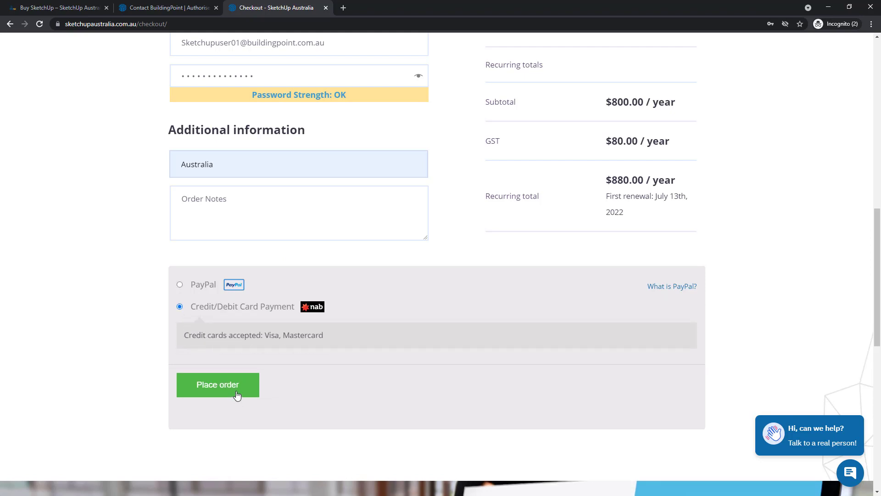
pyautogui.click(217, 384)
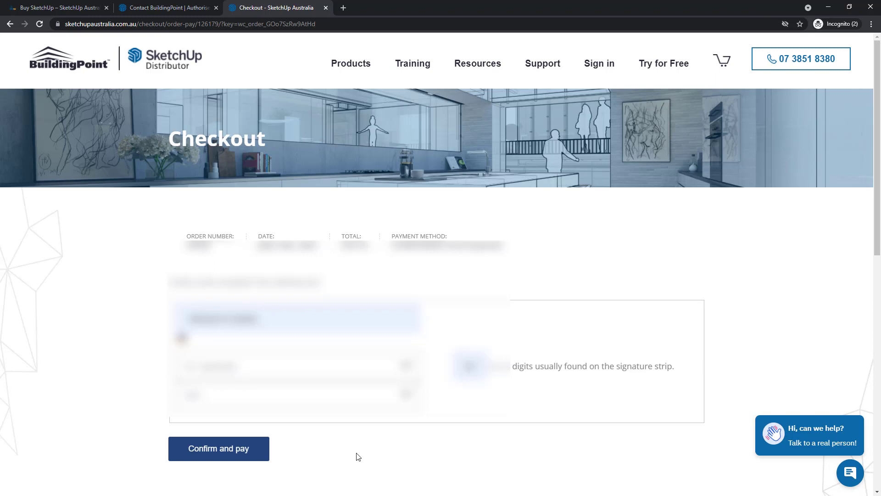
pyautogui.moveTo(218, 453)
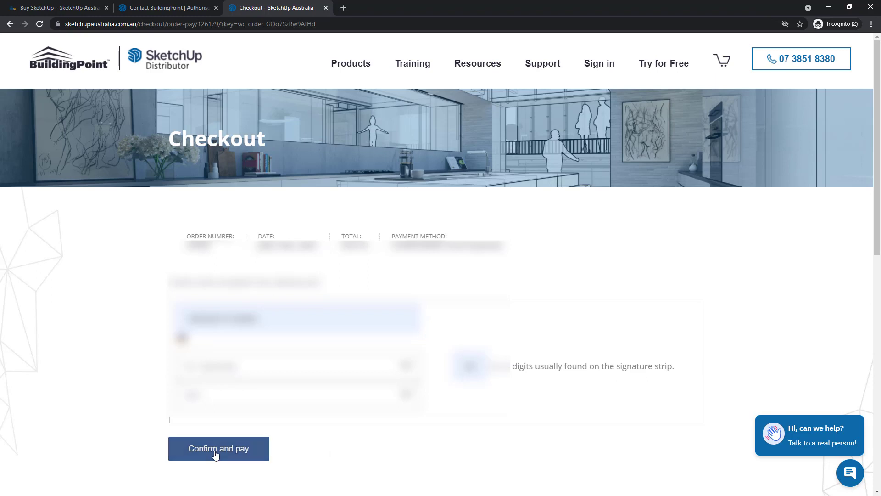
pyautogui.click(218, 448)
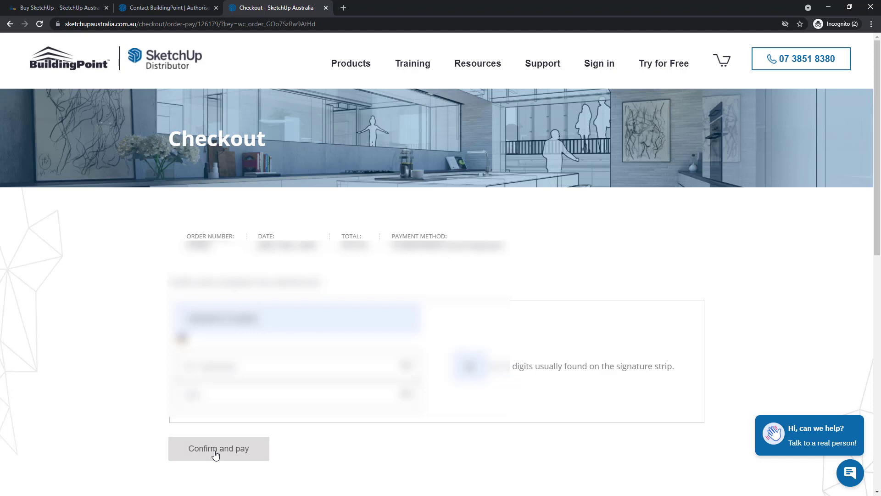
pyautogui.click(219, 448)
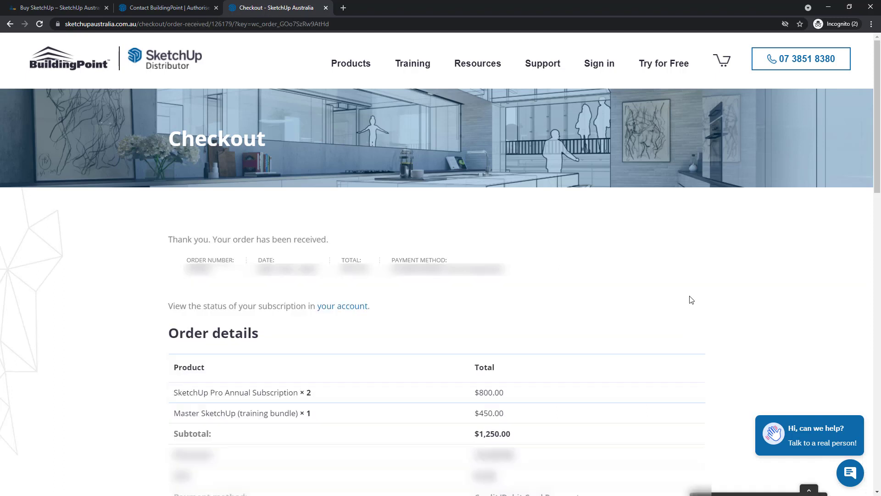
pyautogui.moveTo(876, 221)
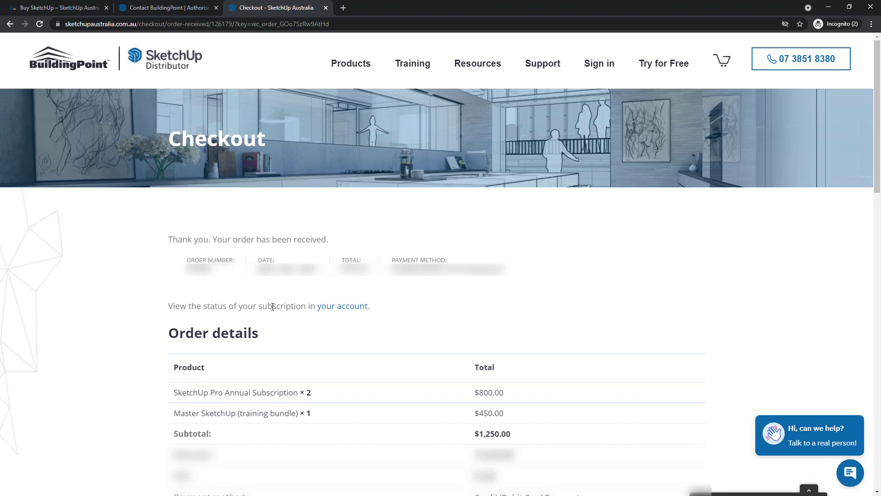
pyautogui.moveTo(342, 306)
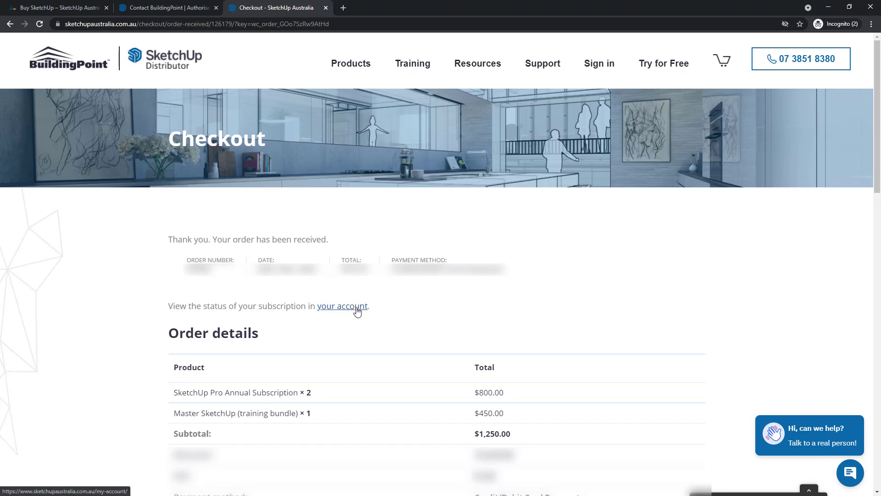
# - View the active $880.00-per-year subscription under Related subscriptions
pyautogui.scroll(-3)
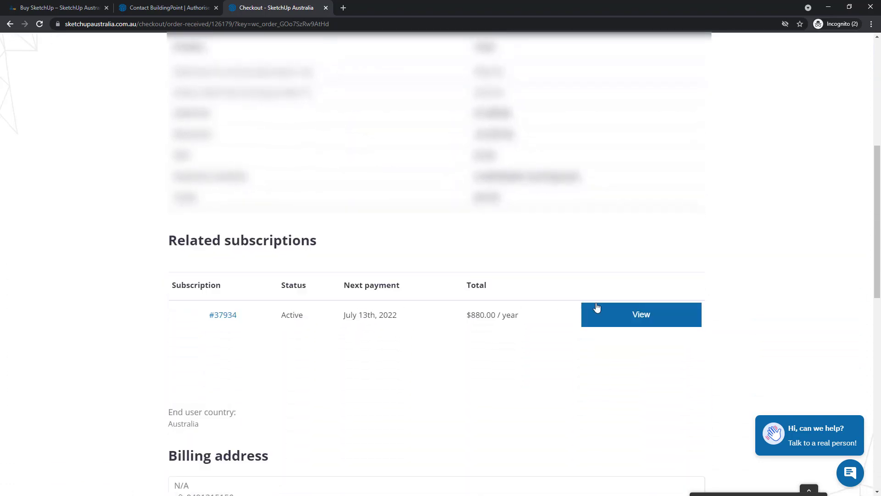
pyautogui.click(641, 314)
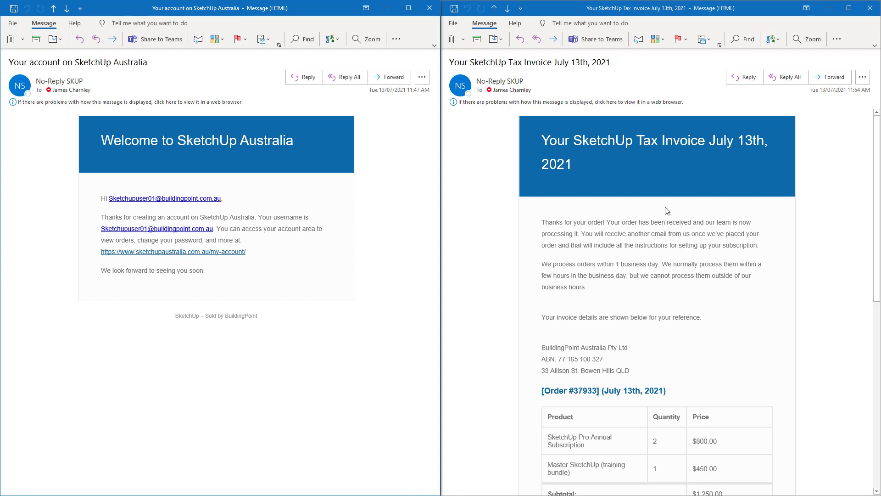
pyautogui.moveTo(800, 220)
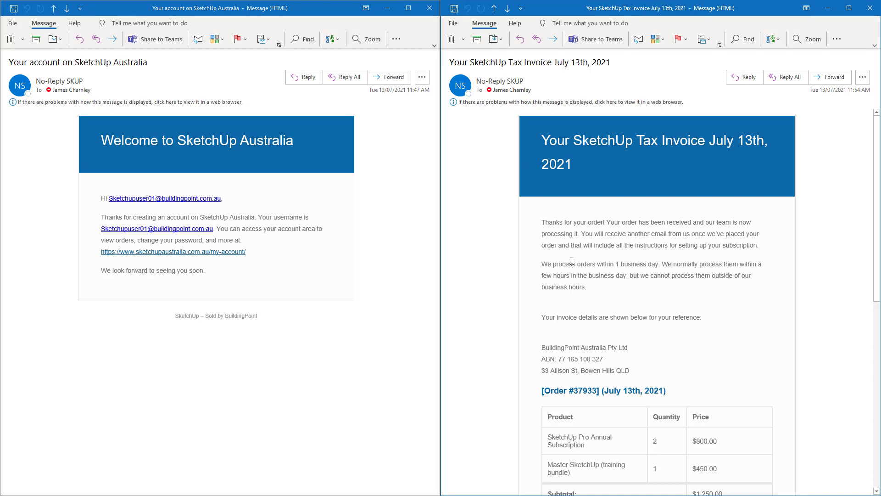
pyautogui.moveTo(650, 267)
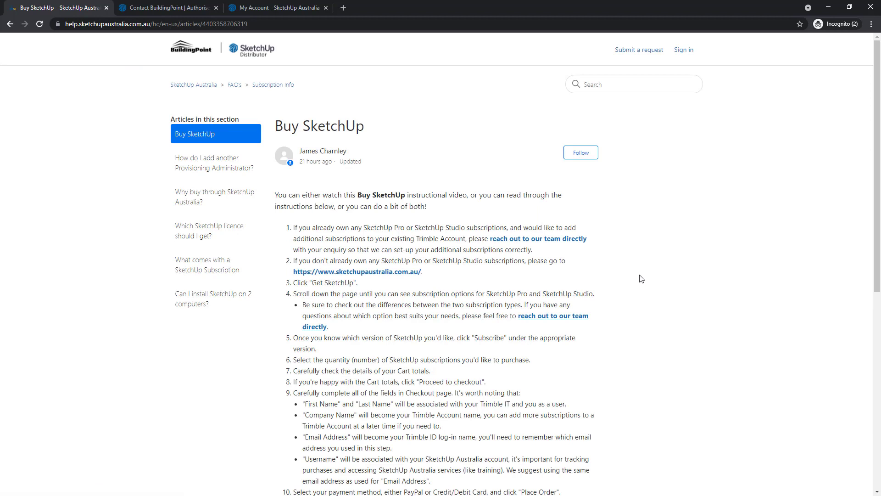
# - Follow step 12's Activate your Trimble ID account link from the Buy SketchUp article
pyautogui.scroll(-3)
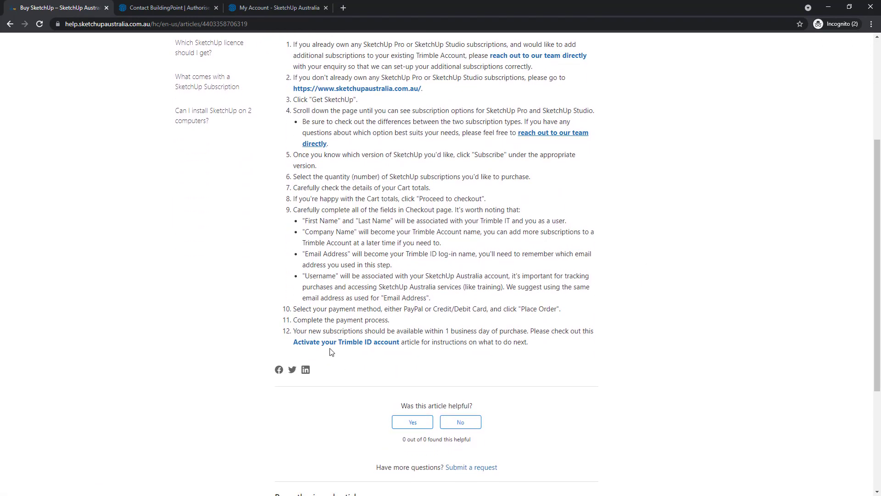
pyautogui.moveTo(331, 345)
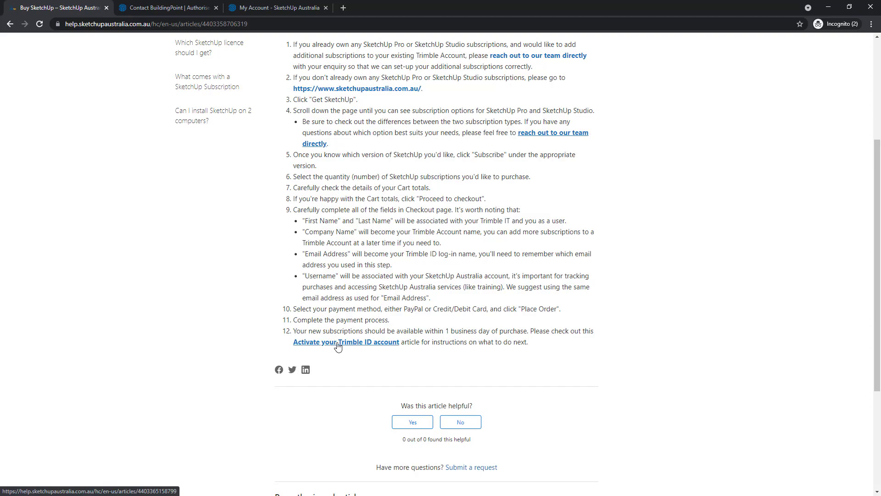
pyautogui.click(346, 341)
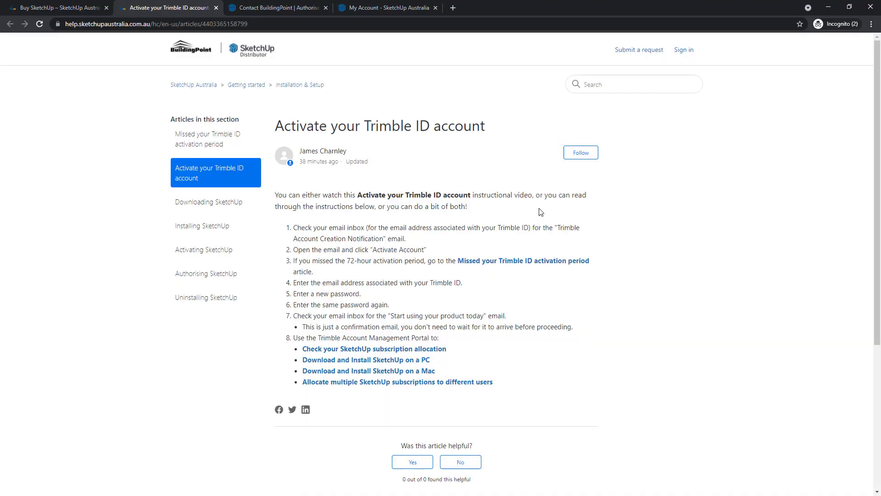